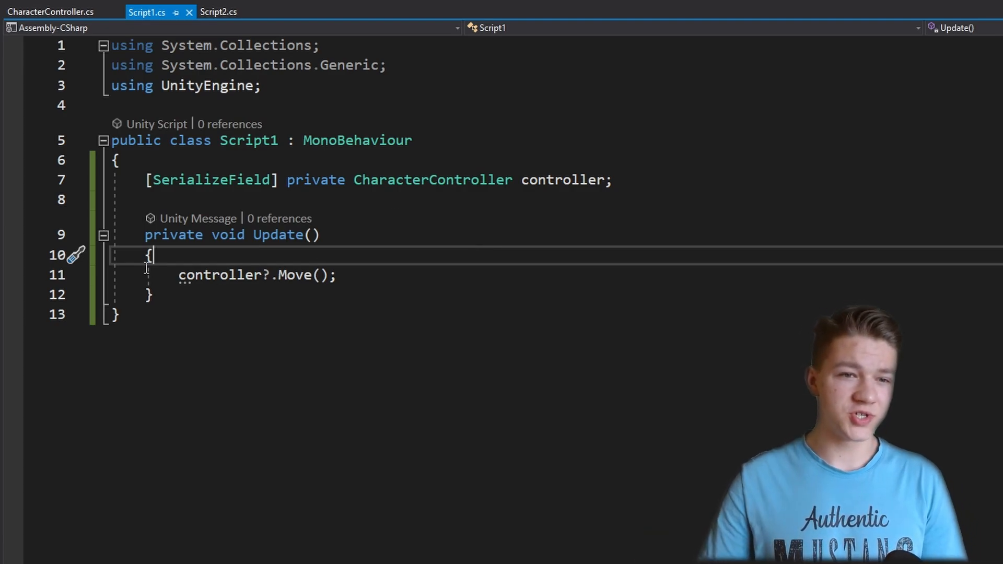
Replace the if/else with jumpVelocity = isJumping ? 10 : 0; and point out its two values
double_click(221, 275)
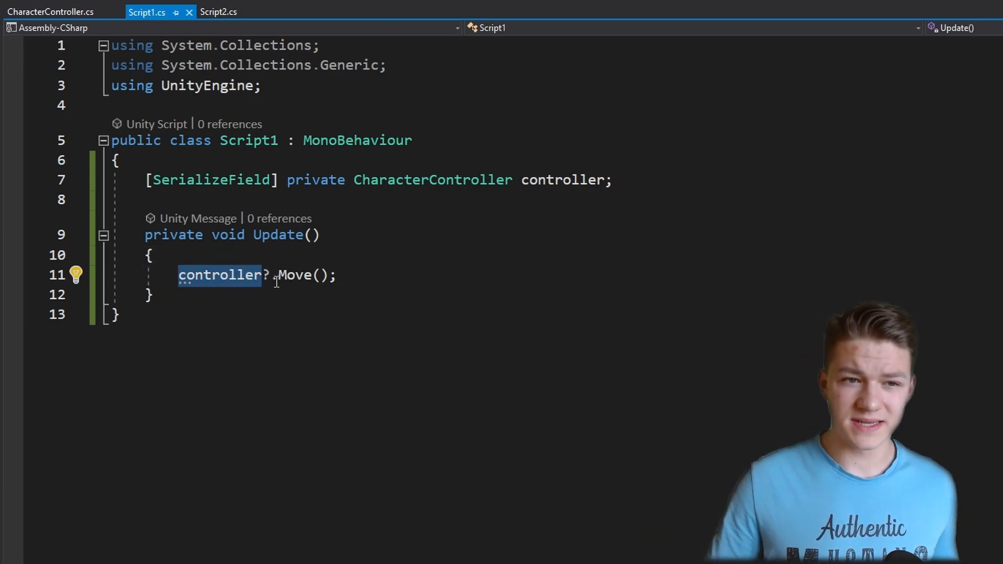
left_click(219, 275)
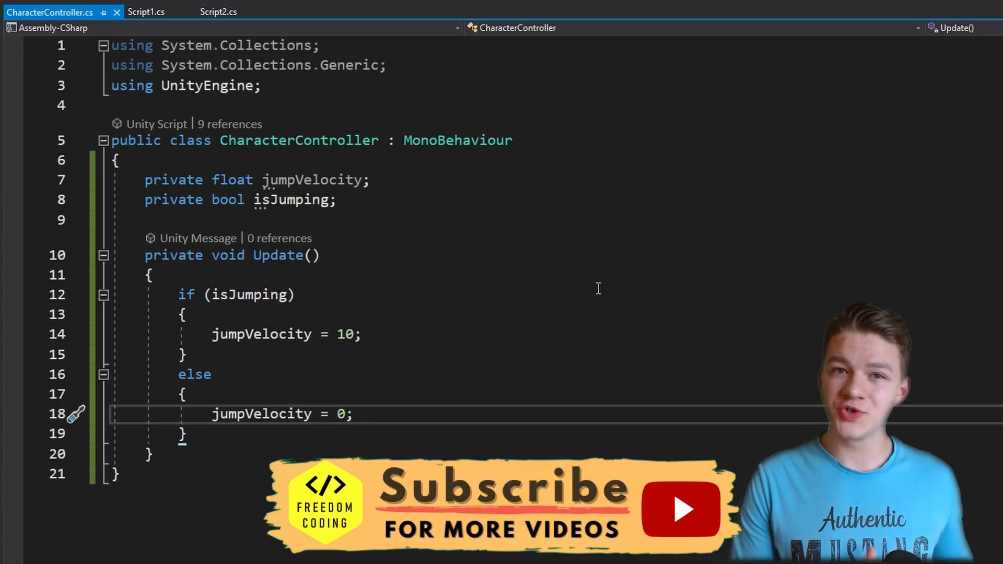
left_click(420, 334)
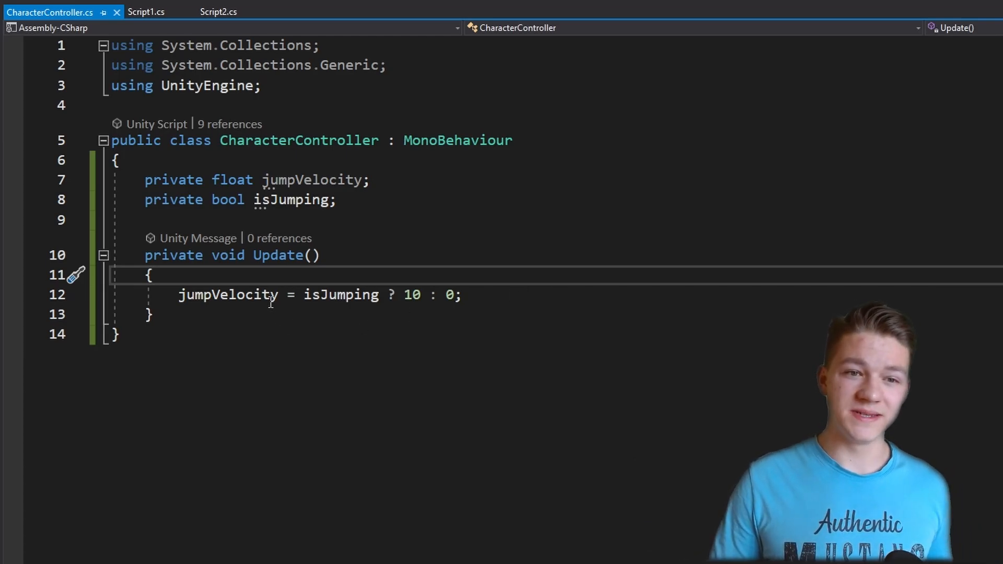
left_click_drag(405, 294, 454, 294)
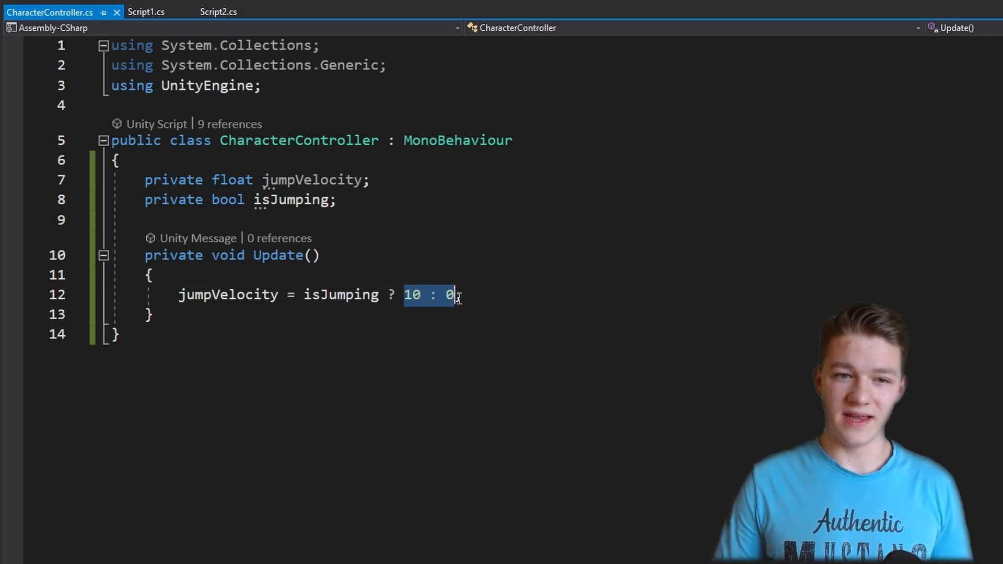
left_click(146, 12)
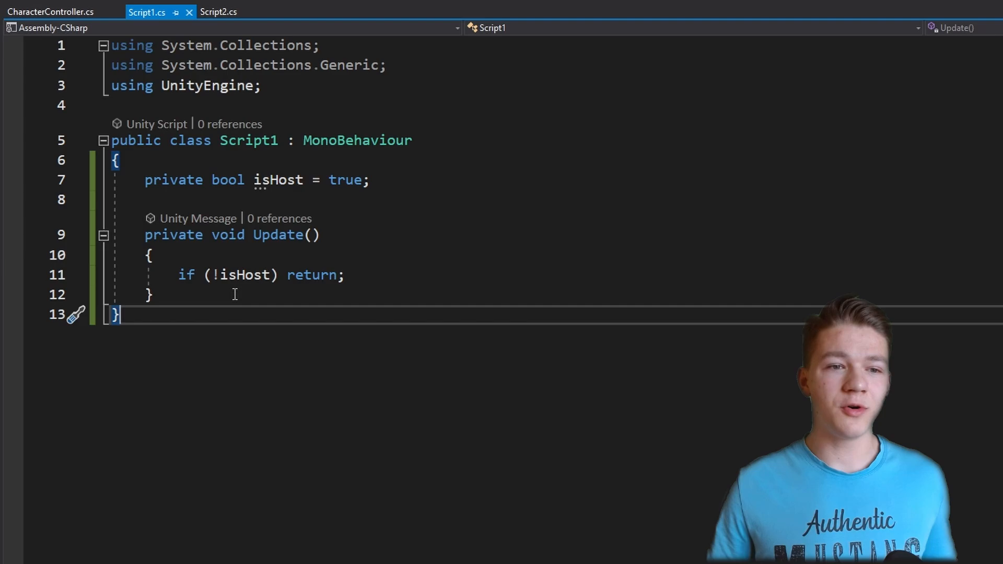
Show Script1's isHost field and the if (!isHost) return; guard in Update
double_click(311, 275)
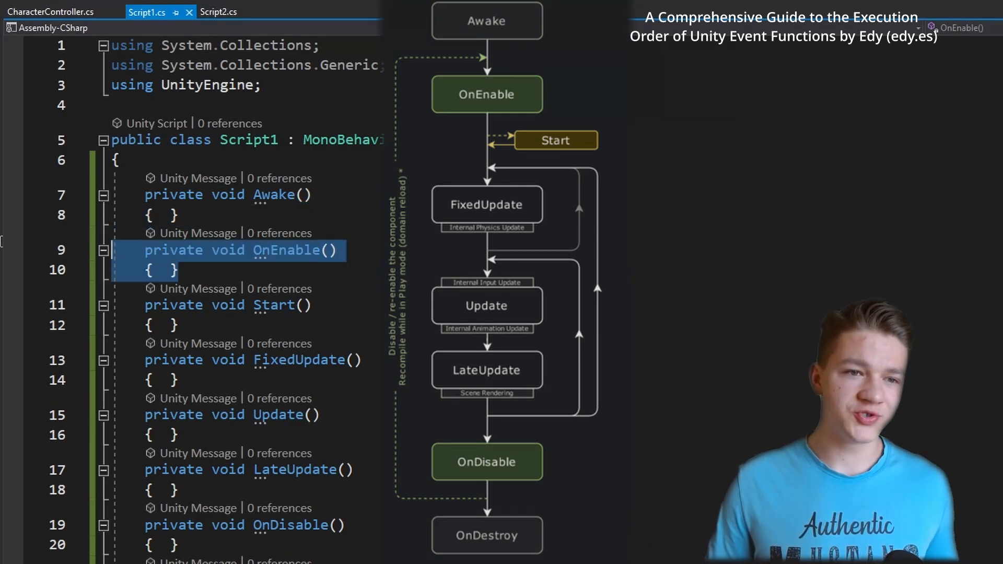
Add empty Awake, OnEnable, Start, FixedUpdate, Update, LateUpdate and OnDisable methods in execution order
left_click(332, 249)
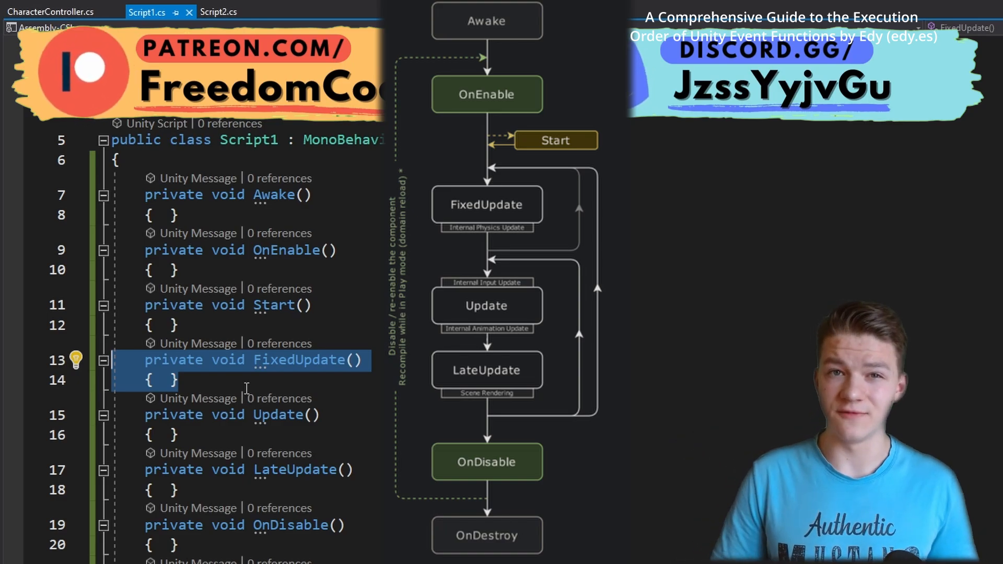
scroll("down", 3)
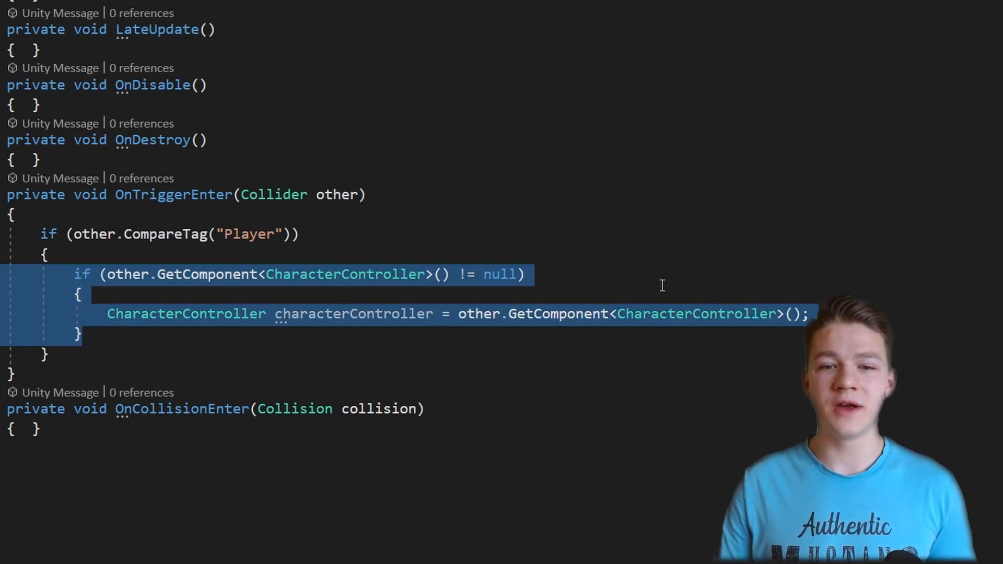
Use other.TryGetComponent(out CharacterController characterController) and start accessing characterController inside the block
double_click(206, 273)
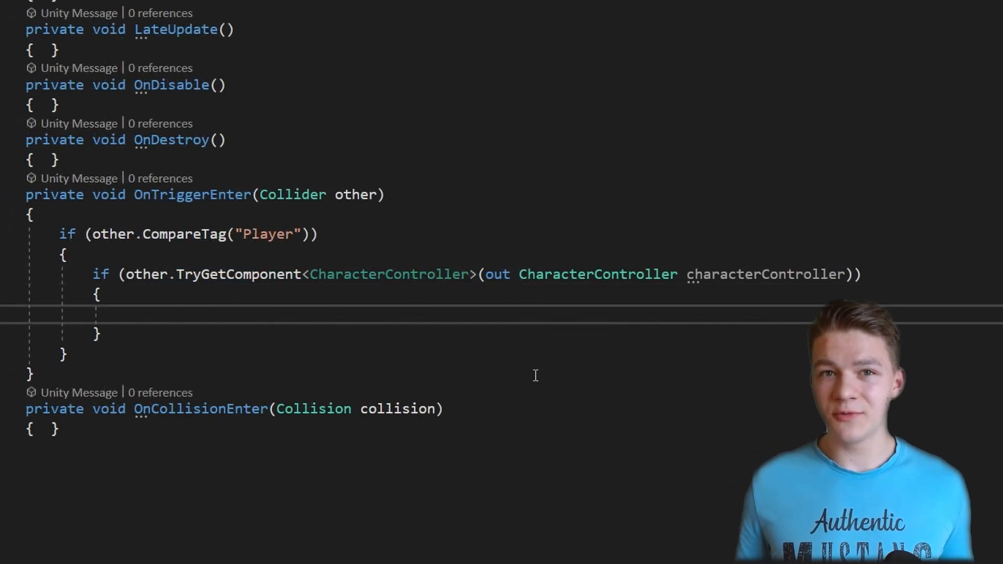
double_click(237, 274)
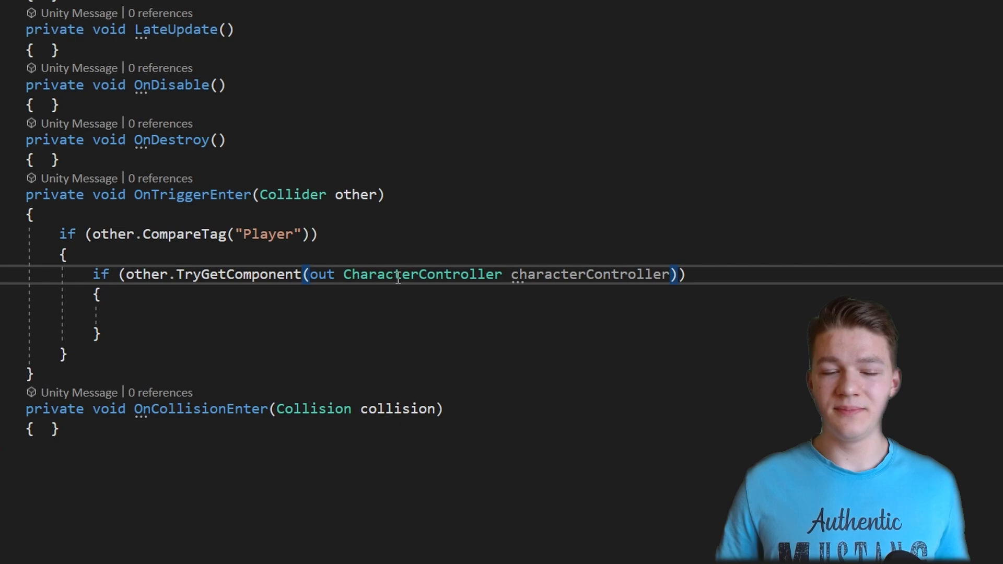
double_click(238, 275)
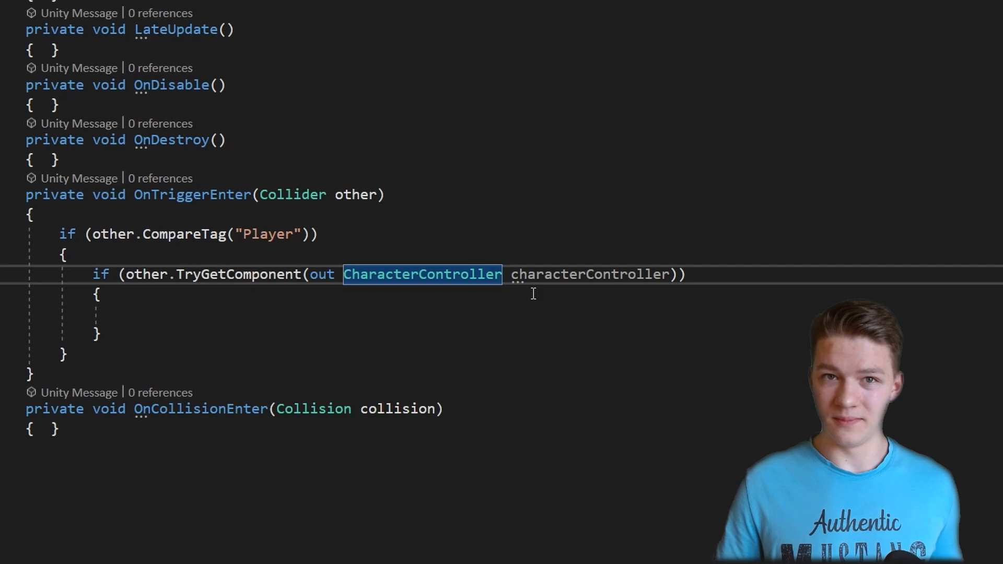
type("characterController")
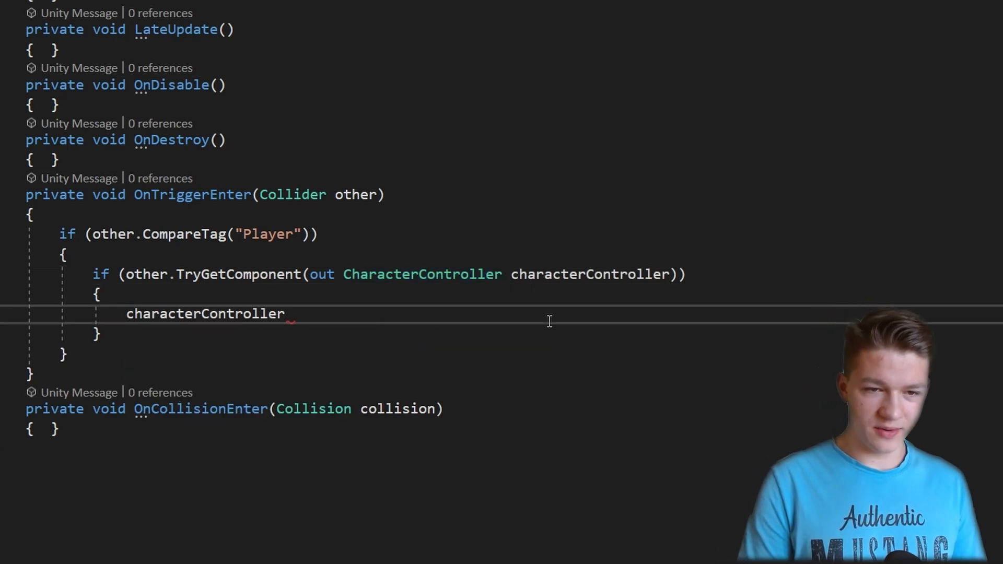
type(".")
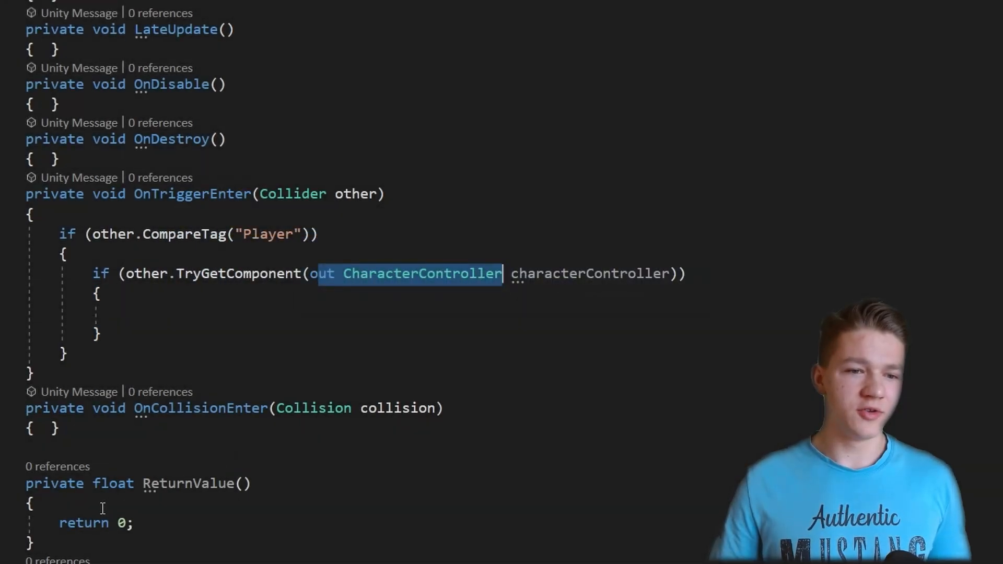
Add ReturnValue returning a float and ReturnValues(out float f1, out float f2) assigning 10 and 50
scroll("down", 3)
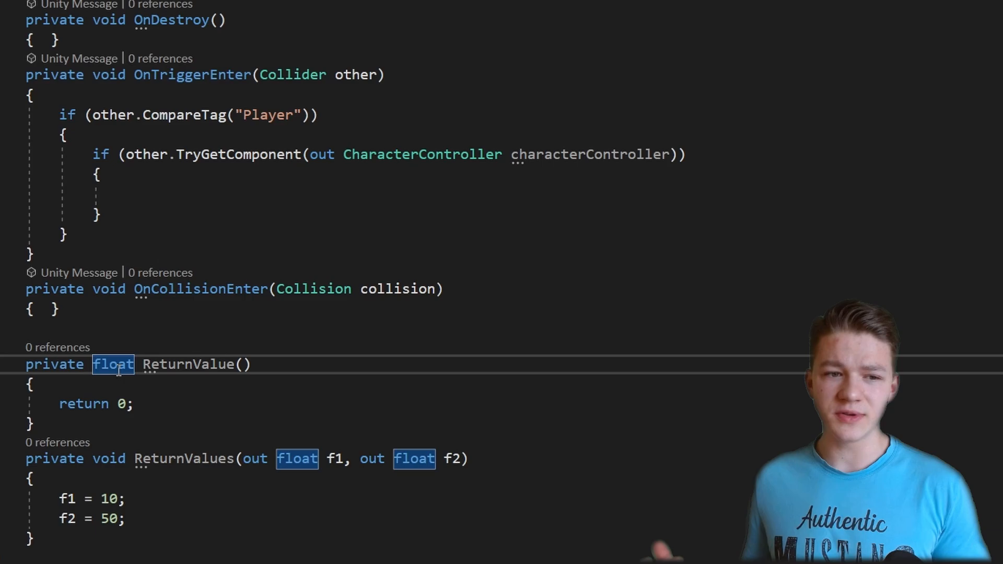
scroll("down", 3)
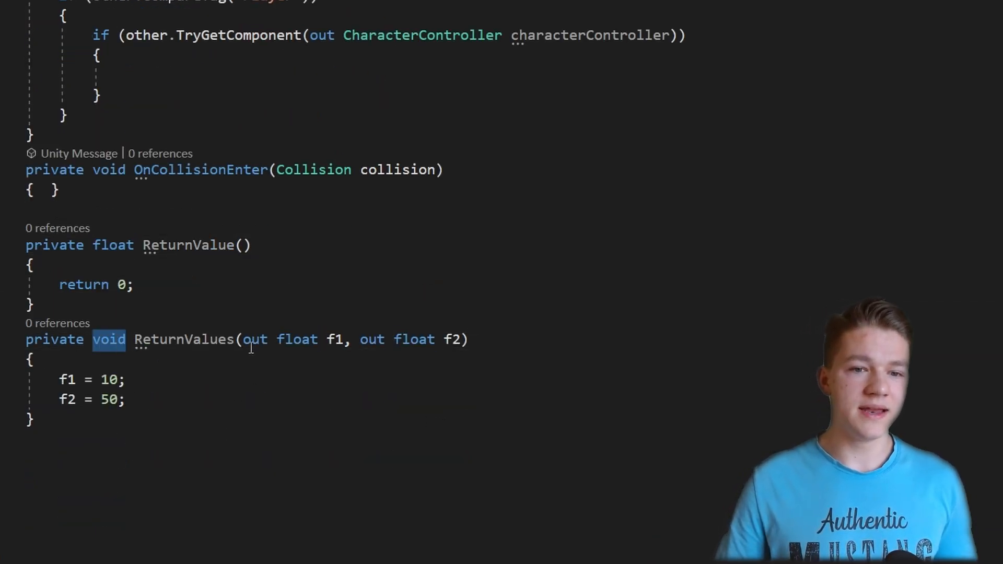
left_click_drag(244, 339, 461, 338)
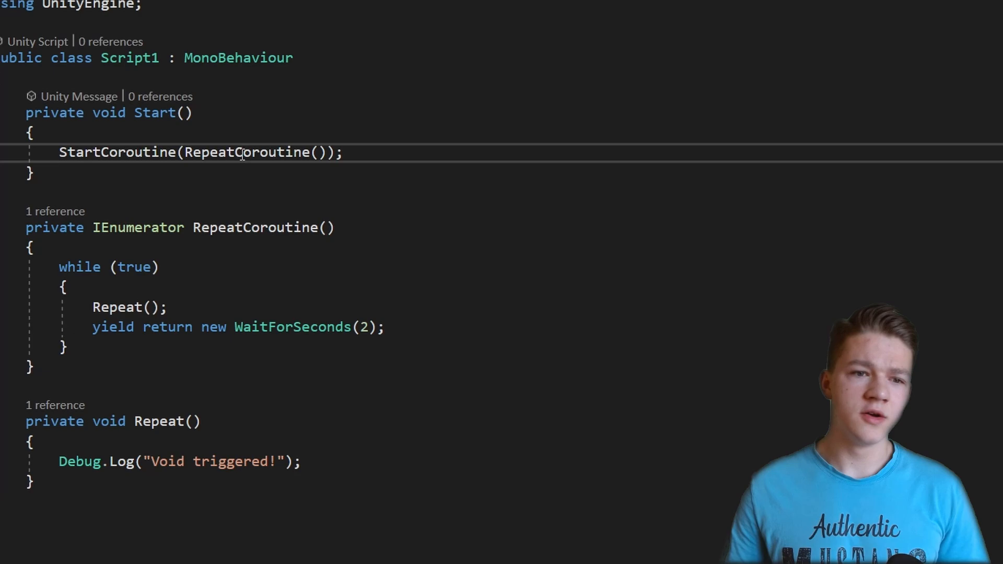
Remove the RepeatCoroutine and call InvokeRepeating("Repeat", 0, 2); in Start instead
left_click_drag(59, 267, 67, 346)
type("InvokeRepeating(\"Repeat\", 0, 2")
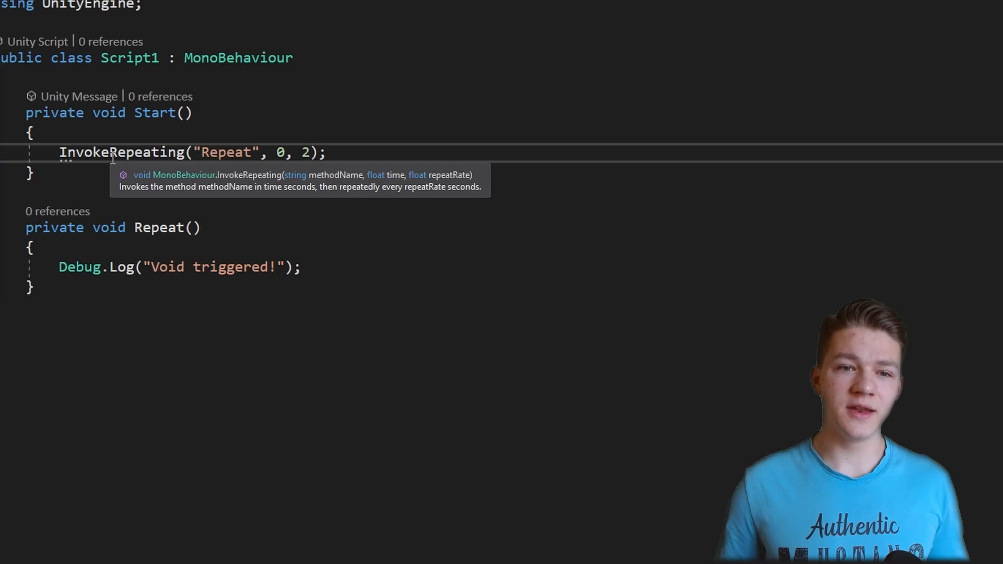
left_click(327, 152)
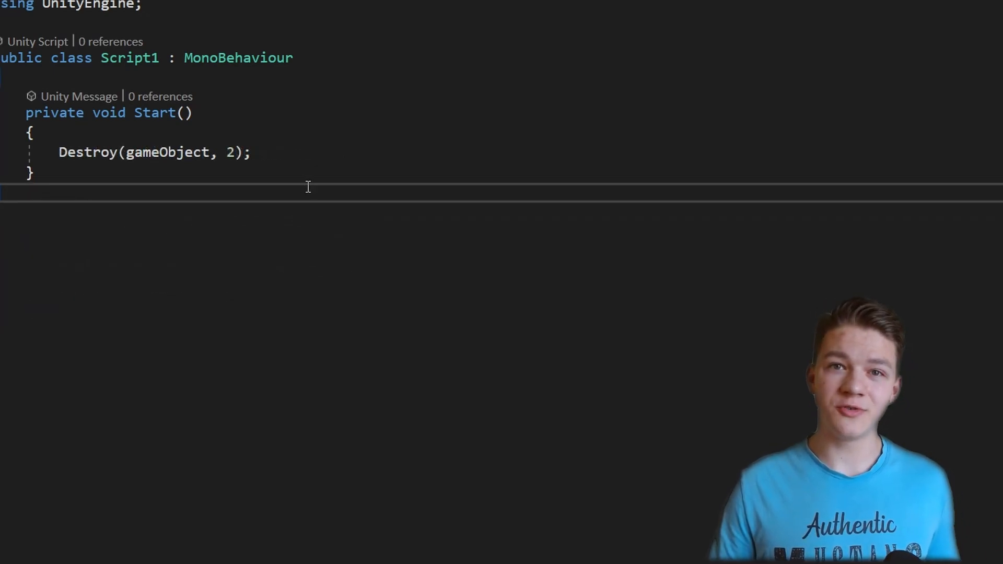
mouse_move(229, 153)
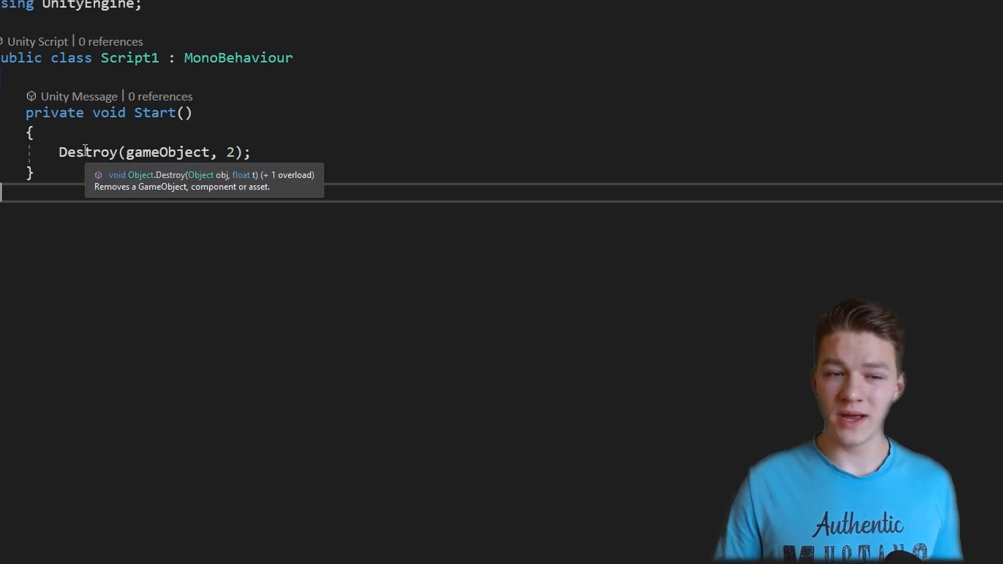
mouse_move(355, 159)
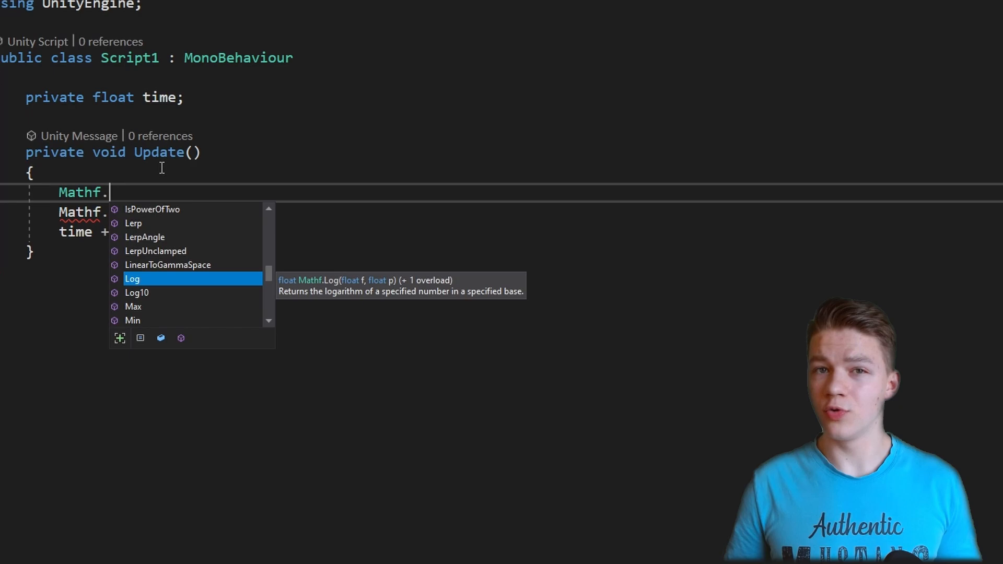
mouse_move(135, 197)
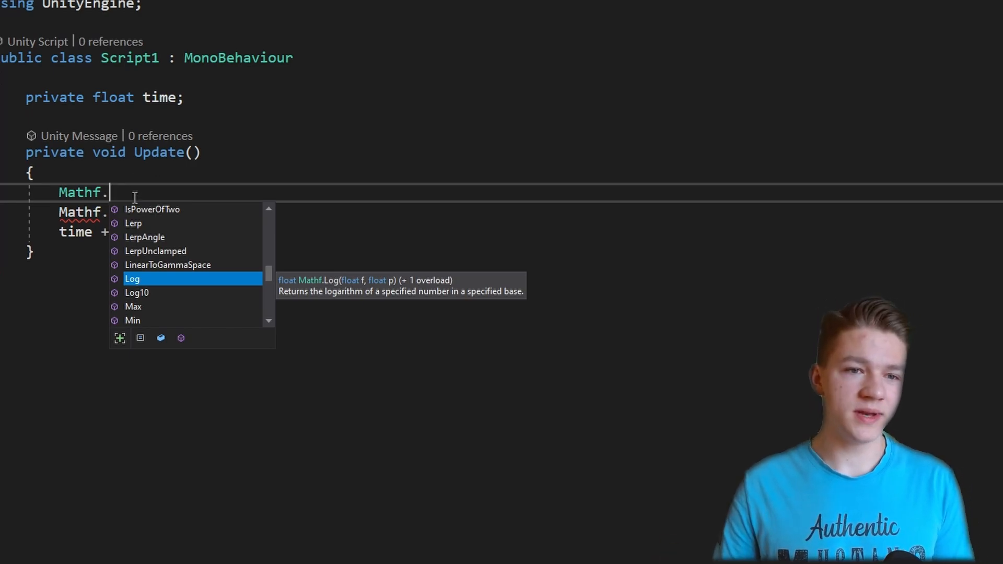
Complete the Update line as Mathf.Lerp(0, 10, time);
type("Lerp(0, 10, time);")
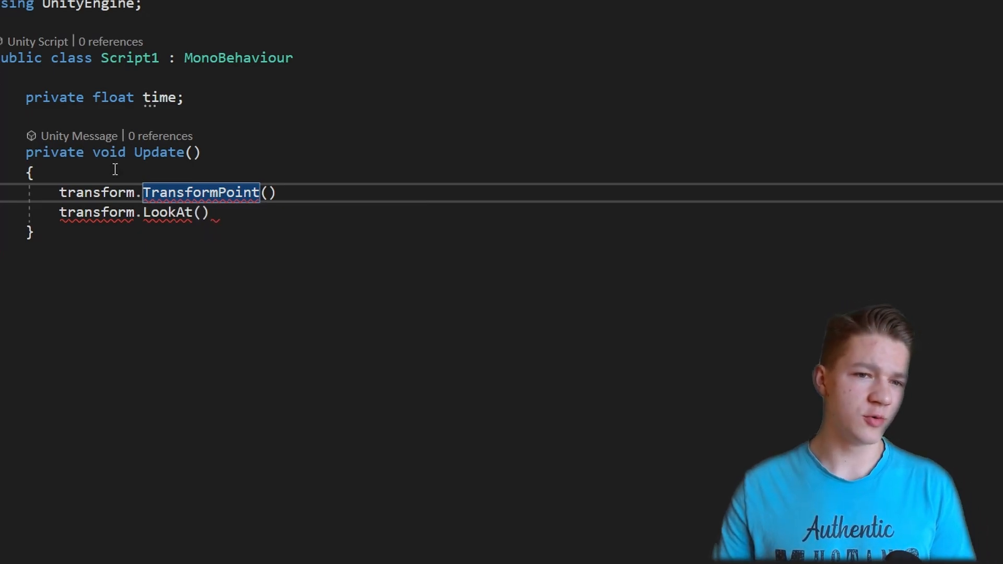
Write transform.TransformPoint() and transform.LookAt() in Update and select LookAt
left_click(147, 212)
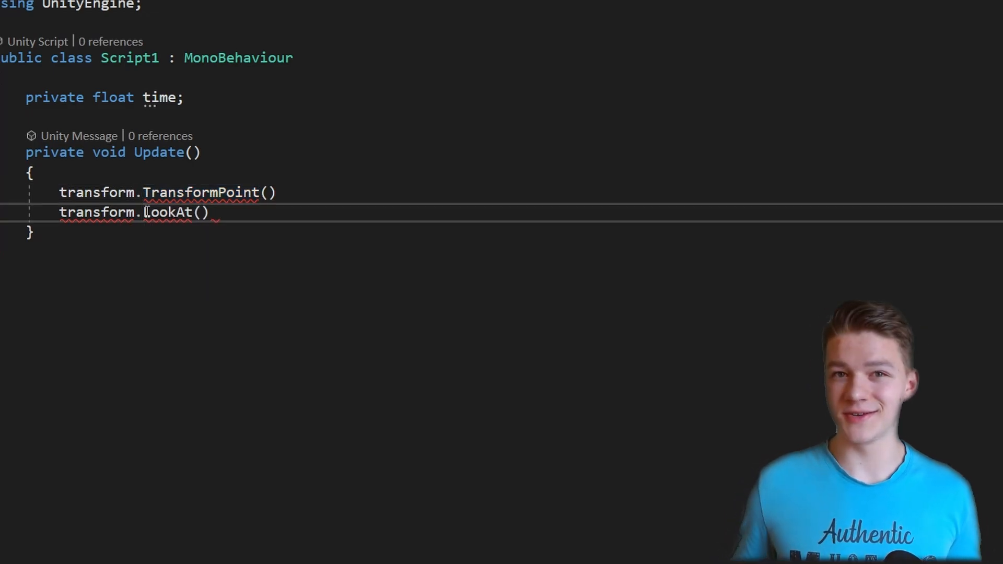
double_click(167, 212)
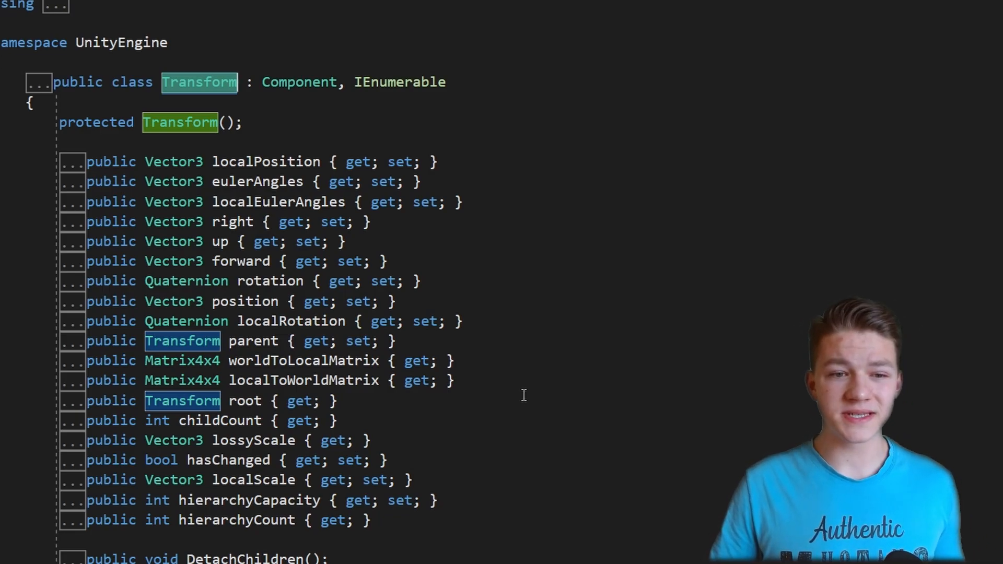
Browse the Transform class definition's properties and methods via Go To Definition
scroll("down", 3)
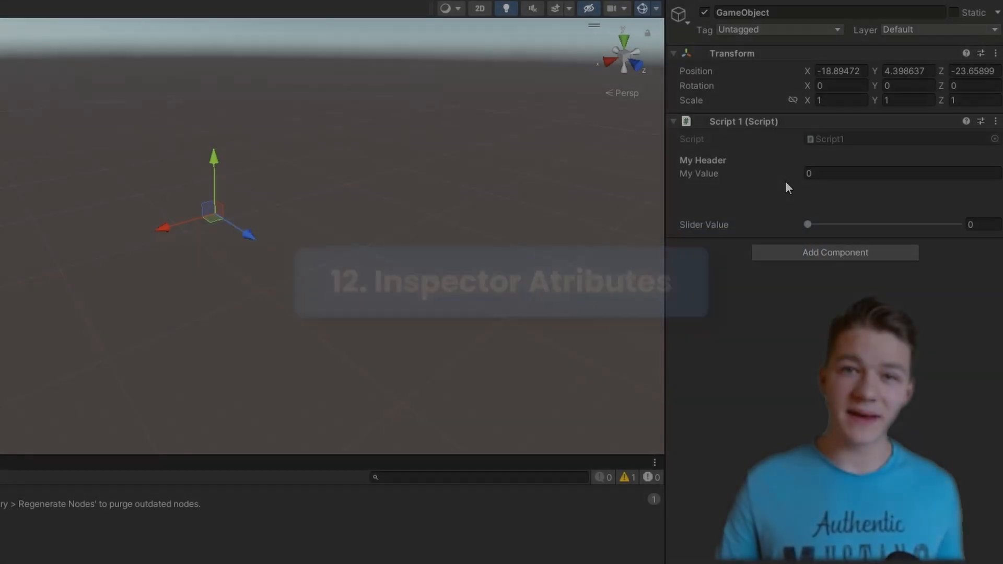
Run DoSomething from the Script 1 component's context menu in the Inspector
left_click_drag(808, 223, 813, 223)
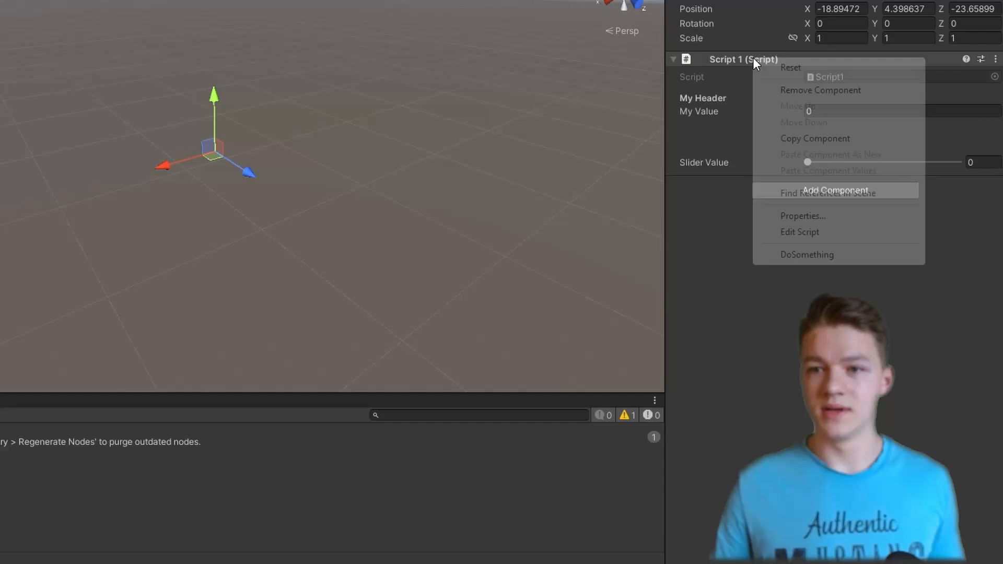
left_click(589, 306)
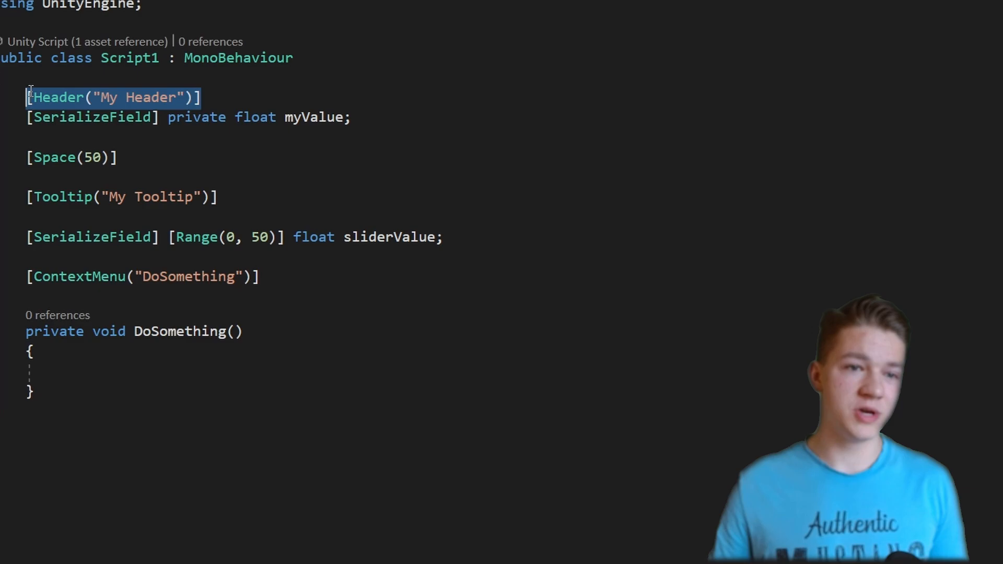
Wrap the attribute-decorated fields in a #region Variables block closed by #endregion
left_click(50, 158)
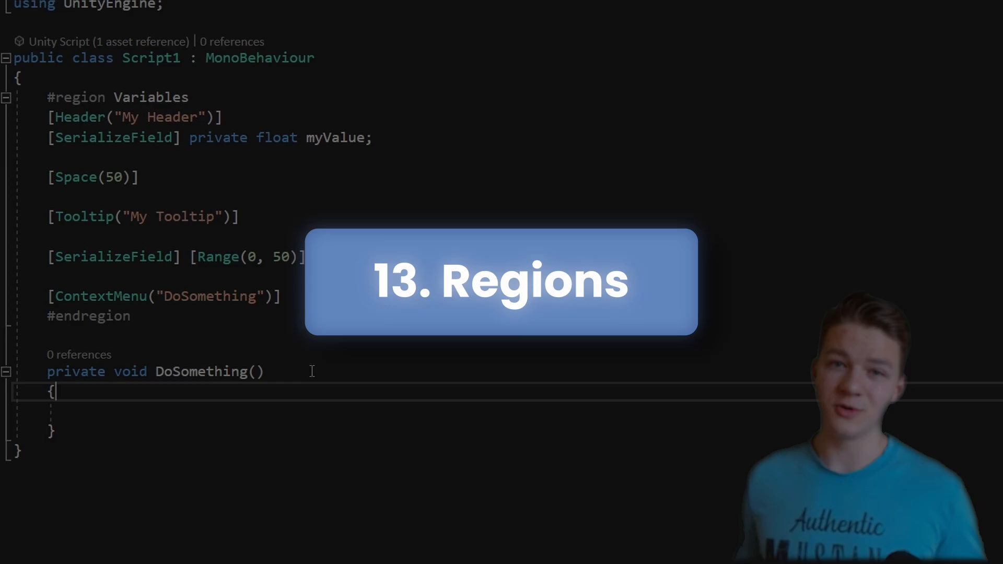
Finish the float sliderValue field, then collapse the Variables region before rewriting Start with var health = 10
type("float sliderValue;")
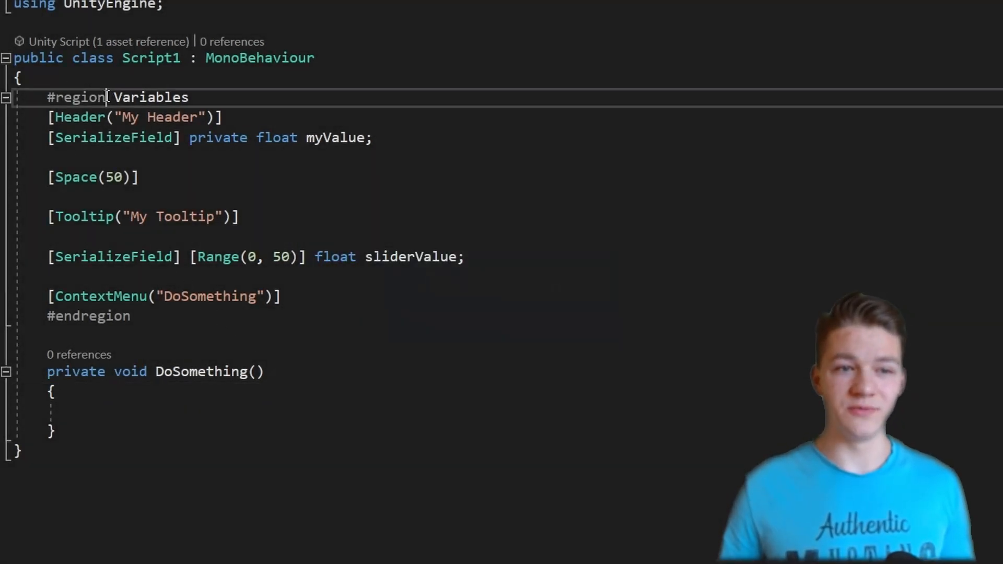
double_click(76, 97)
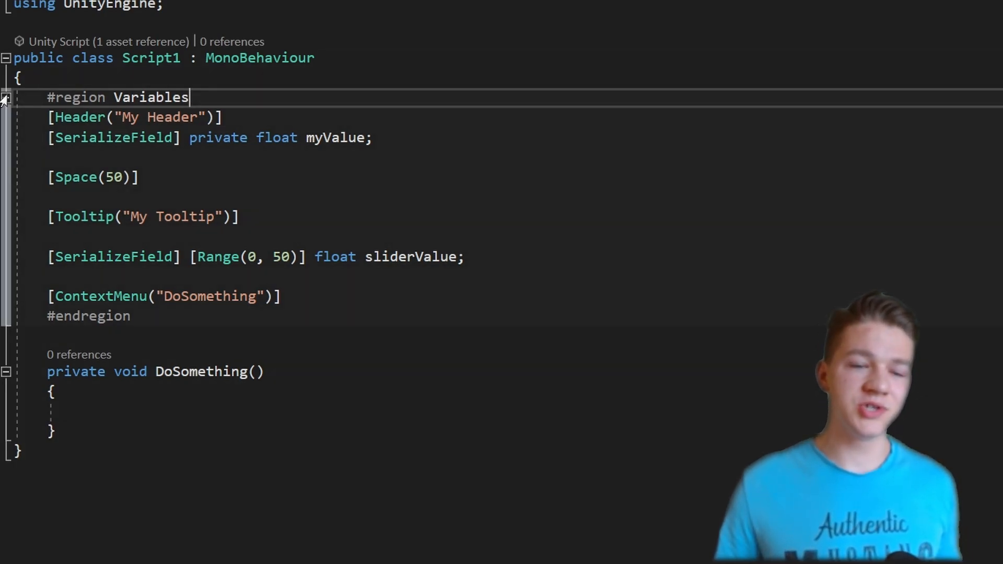
left_click(7, 98)
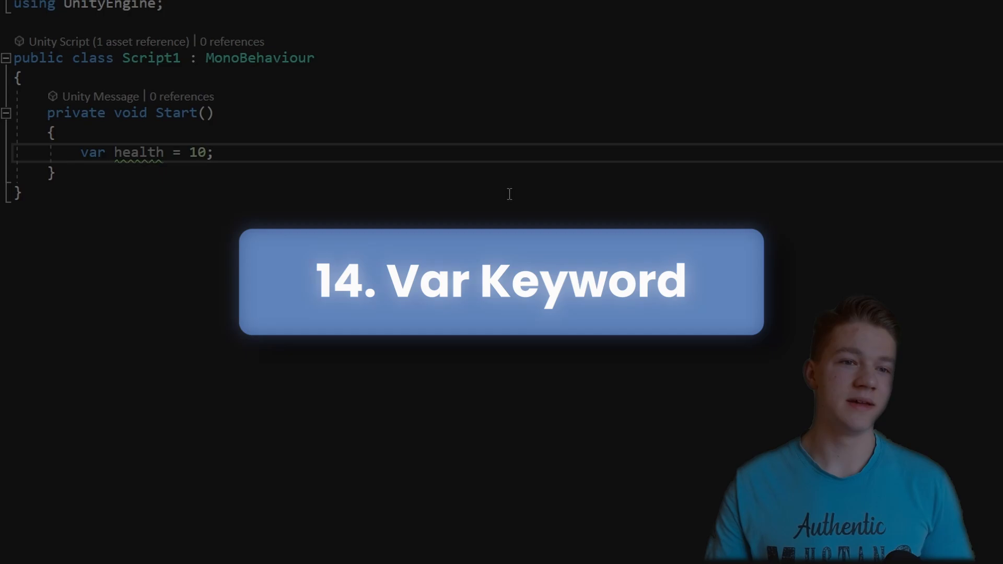
Check var infers int for health, then make it a string by replacing 10 with a string literal
double_click(92, 153)
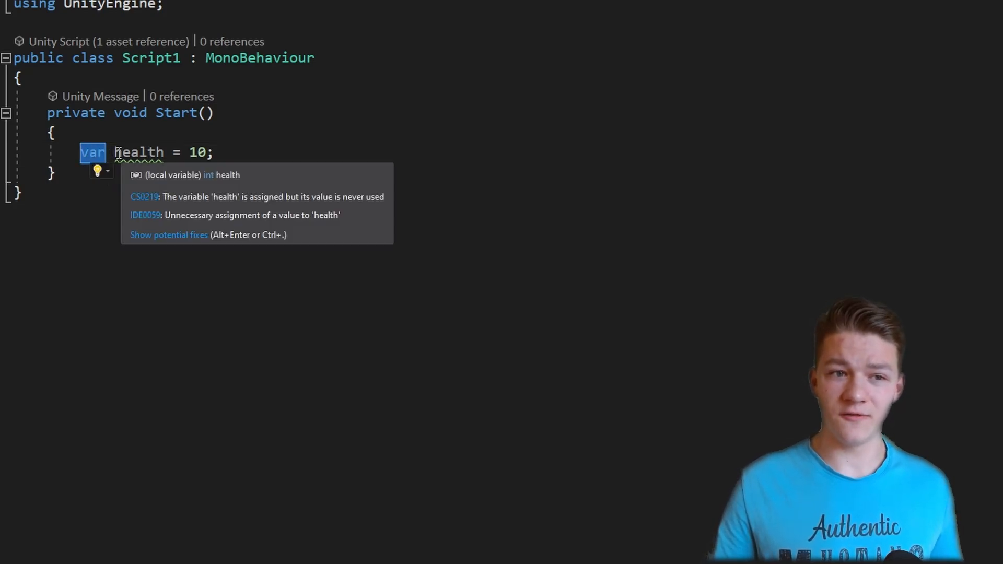
mouse_move(137, 152)
type("\"")
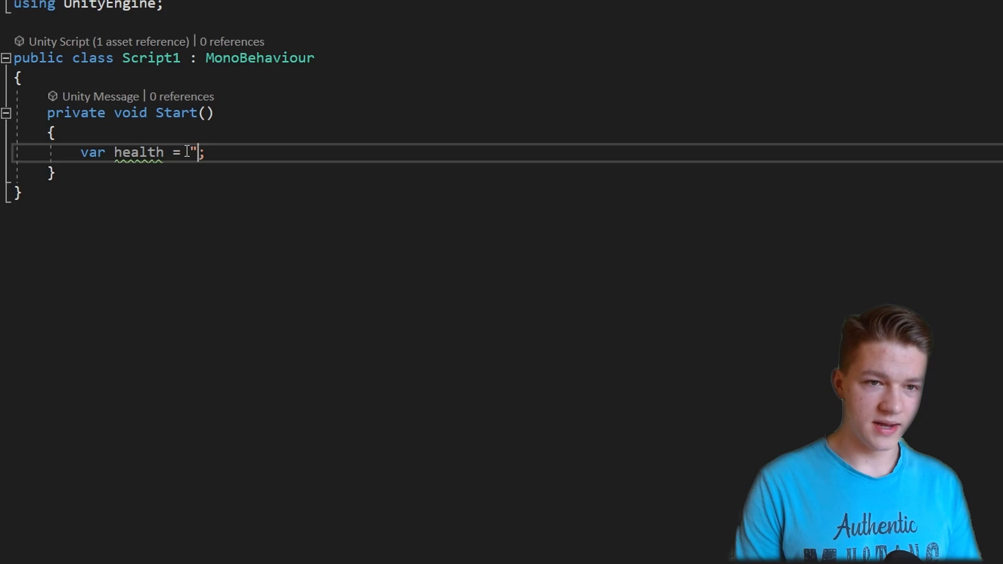
type("strin")
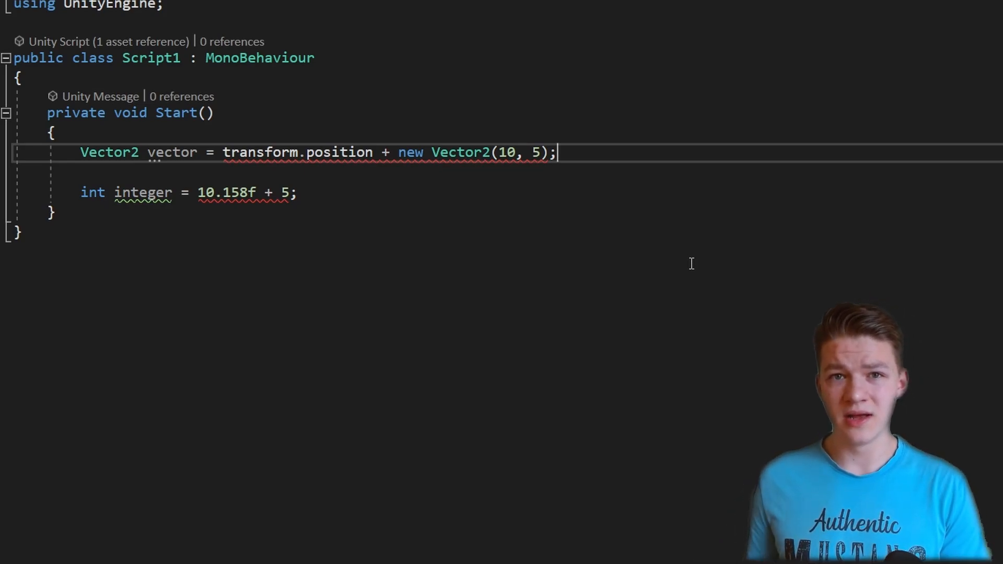
mouse_move(337, 152)
type("(Vector2")
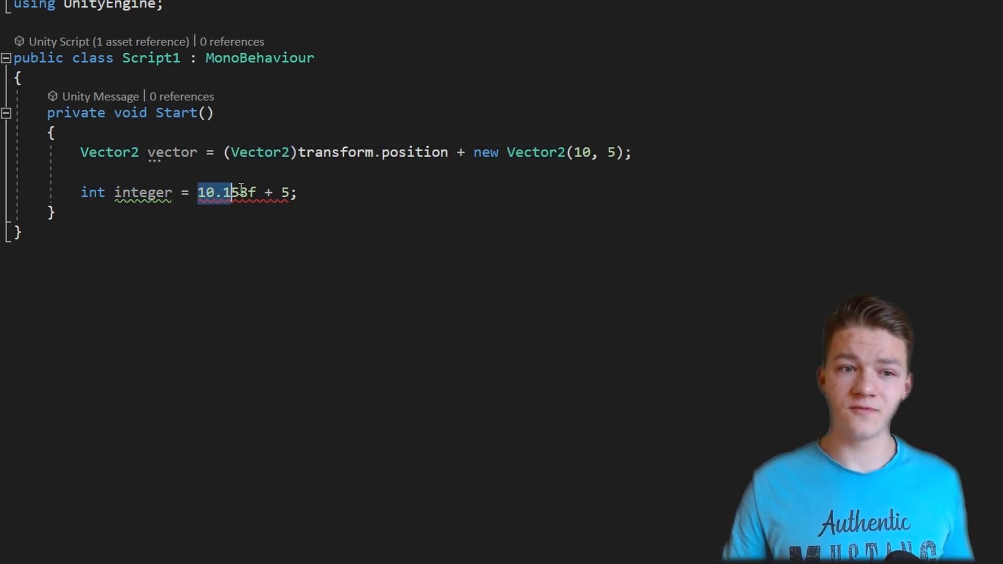
Cast transform.position to (Vector2) so adding new Vector2(10, 5) compiles
type("()")
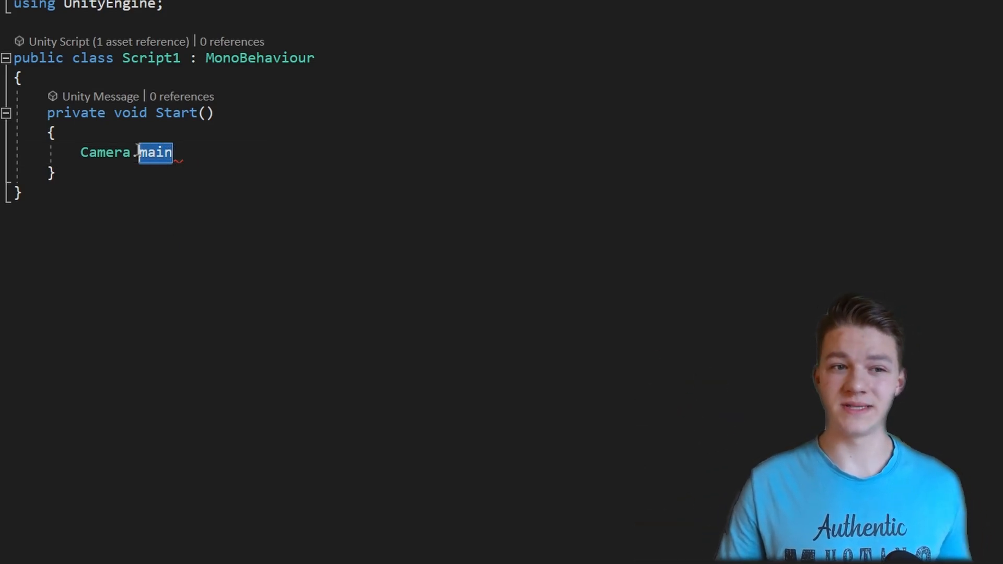
Highlight Camera in the lone Camera.main reference left in Start
double_click(105, 152)
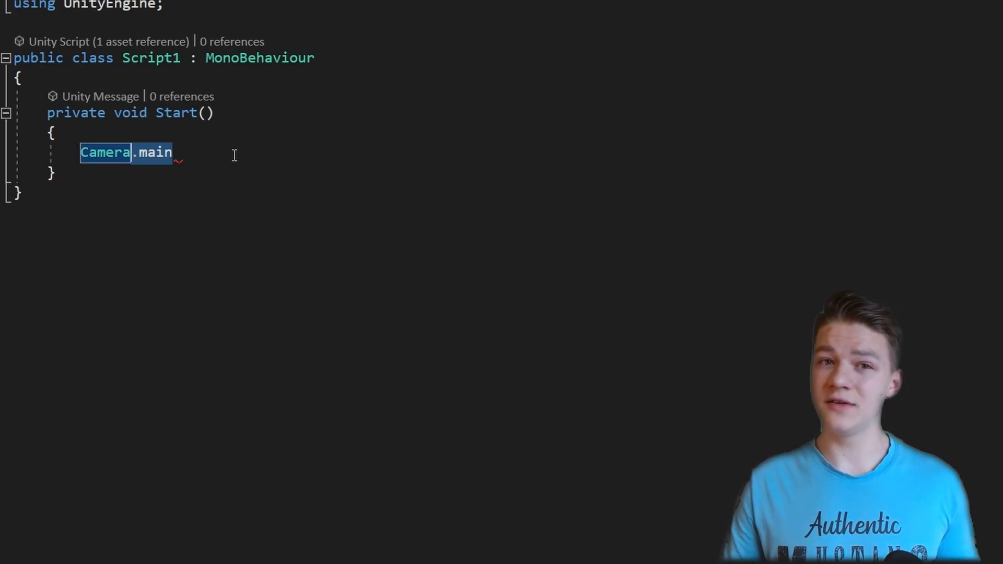